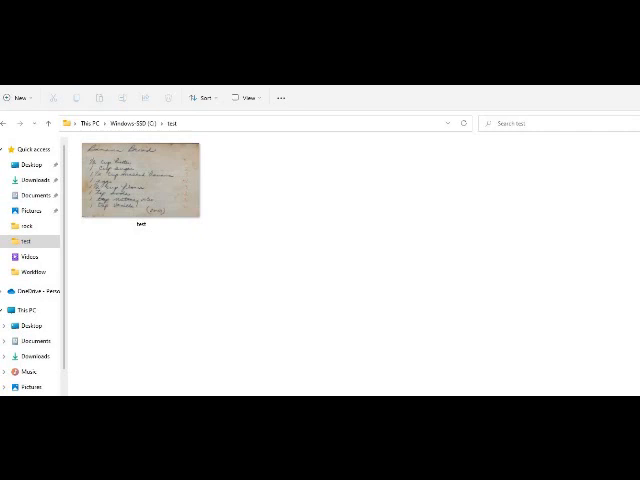
Select the recipe photo in the test folder and show its Open with app list
{"action": "left_click", "coordinate": [140, 185]}
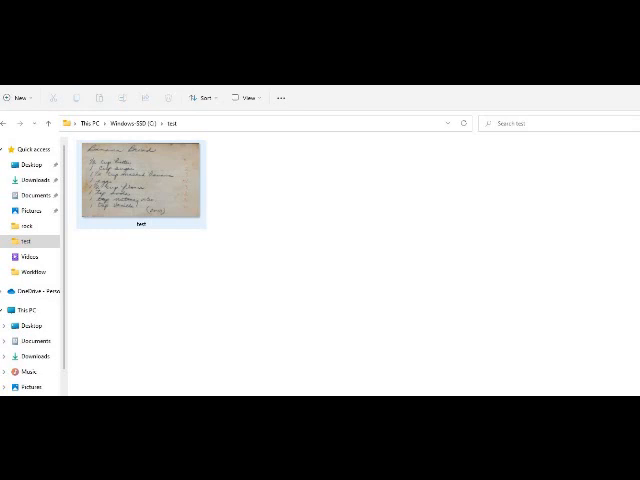
{"action": "right_click", "coordinate": [145, 185]}
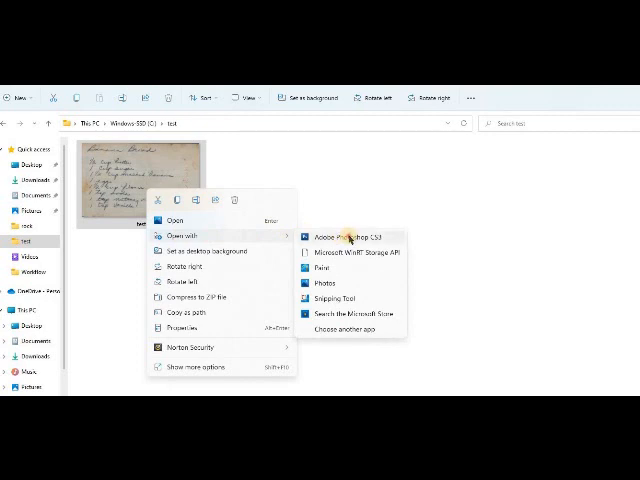
Open the recipe photo in Photoshop CS3 and apply Auto Levels to whiten the background
{"action": "left_click", "coordinate": [345, 235]}
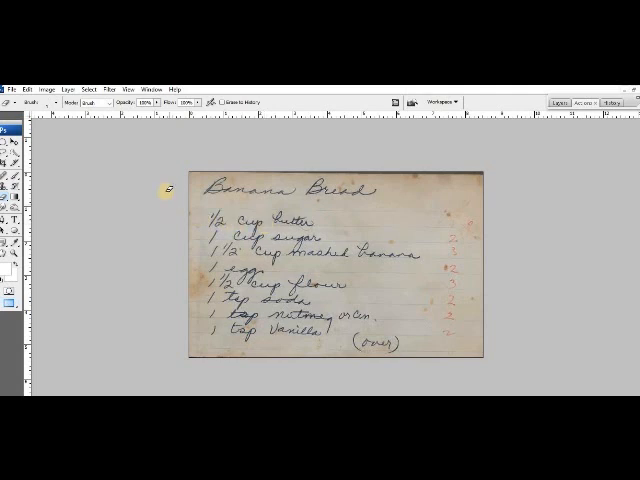
{"action": "left_click", "coordinate": [58, 73]}
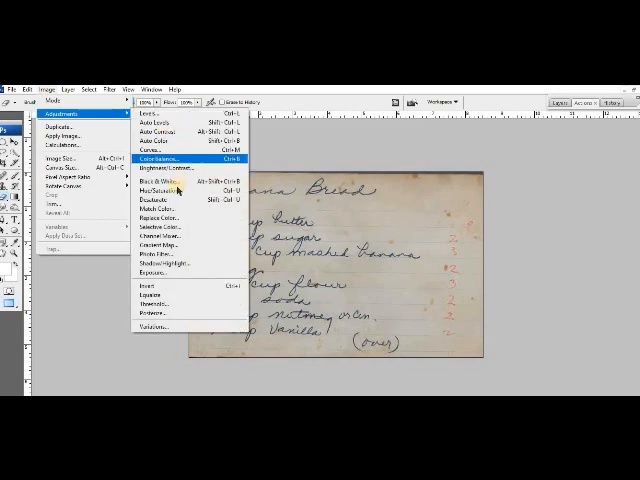
{"action": "left_click", "coordinate": [160, 213]}
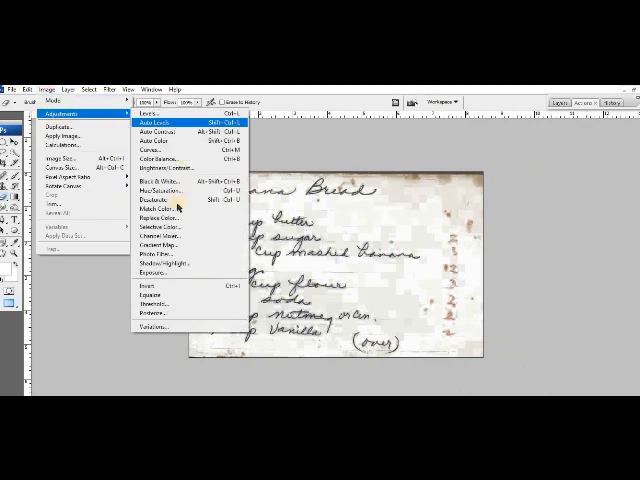
{"action": "left_click", "coordinate": [153, 216]}
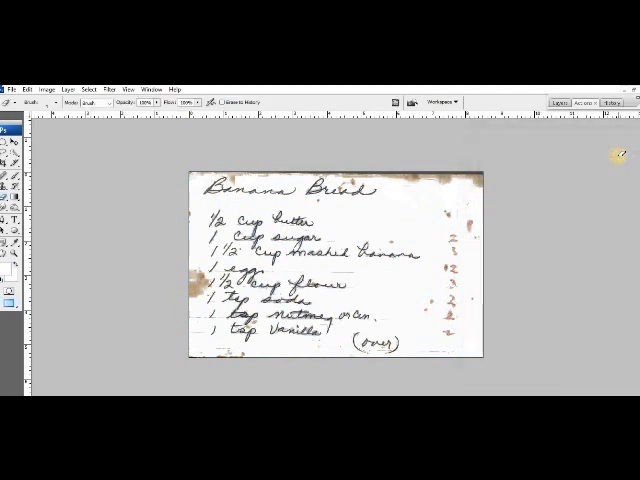
{"action": "mouse_move", "coordinate": [160, 264]}
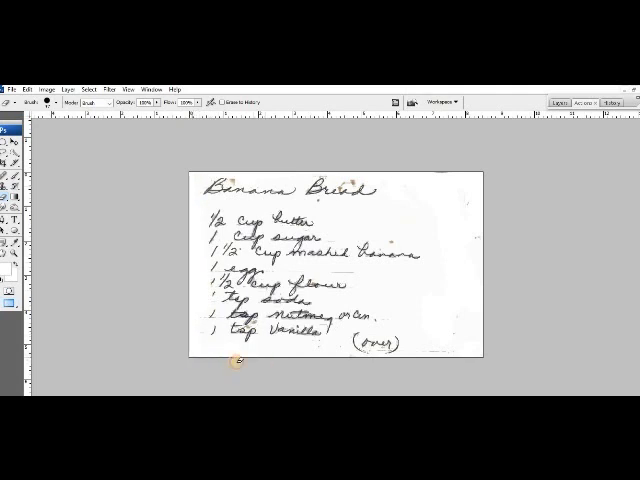
{"action": "mouse_move", "coordinate": [472, 174]}
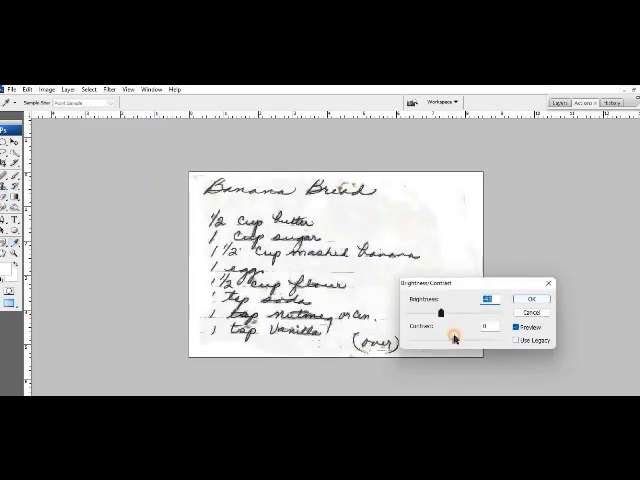
Raise the Contrast slider so the handwriting darkens against the white card
{"action": "left_click_drag", "start_coordinate": [465, 332], "coordinate": [510, 332]}
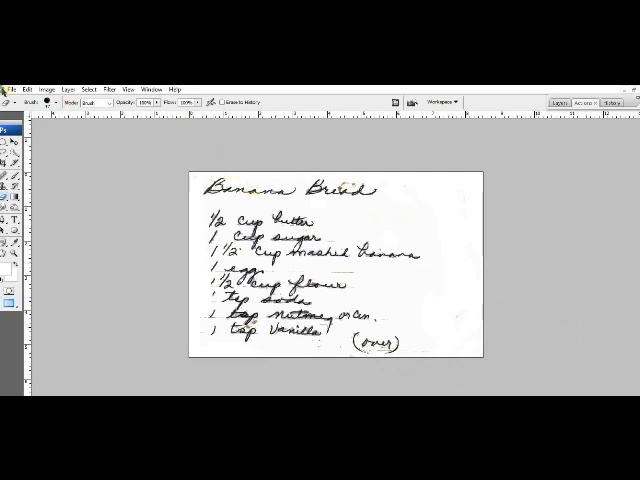
Save the cleaned recipe as test.png in PNG format, accepting the PNG options
{"action": "left_click", "coordinate": [12, 75]}
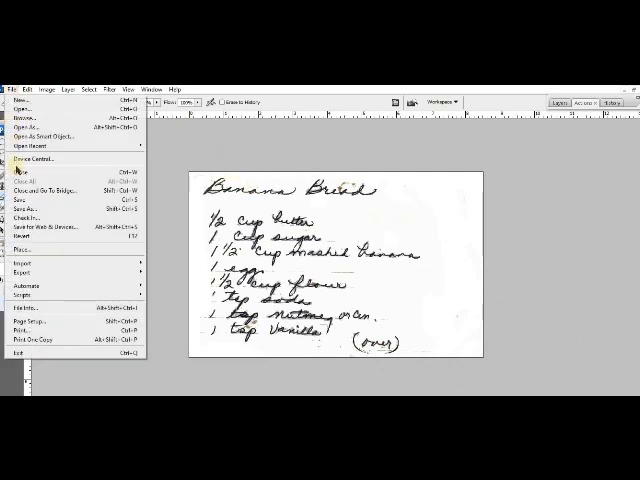
{"action": "left_click", "coordinate": [31, 205]}
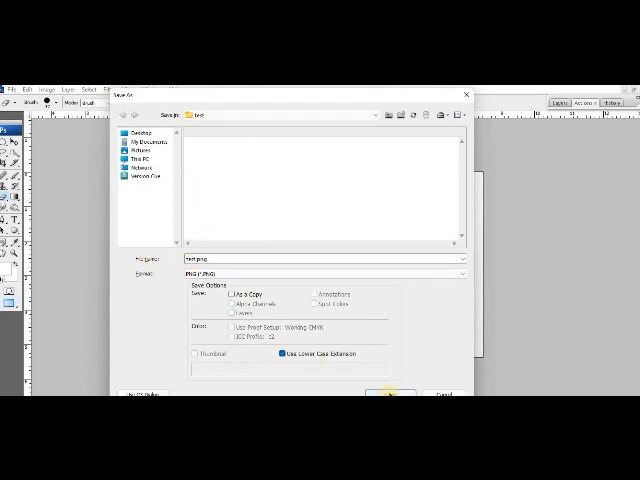
{"action": "left_click", "coordinate": [388, 394]}
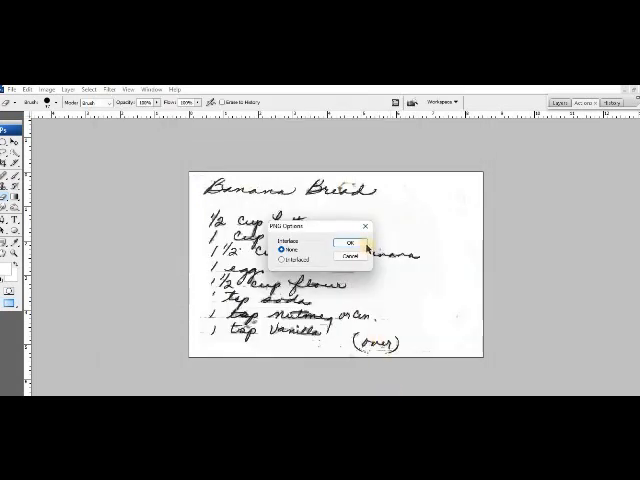
{"action": "left_click", "coordinate": [348, 248]}
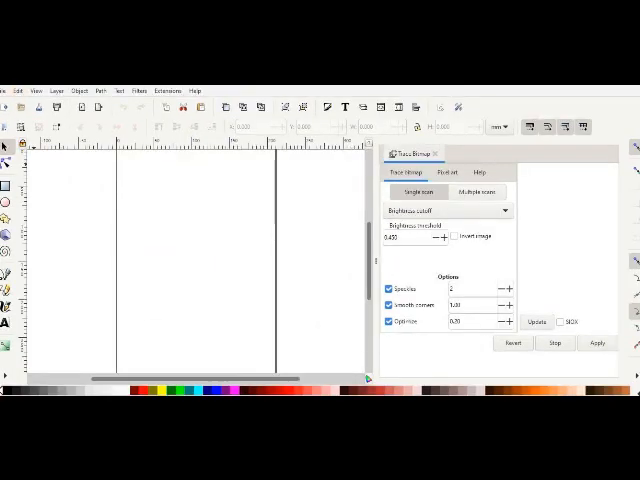
Import test.png into Inkscape as an embedded bitmap and open the Path menu
{"action": "left_click", "coordinate": [8, 90]}
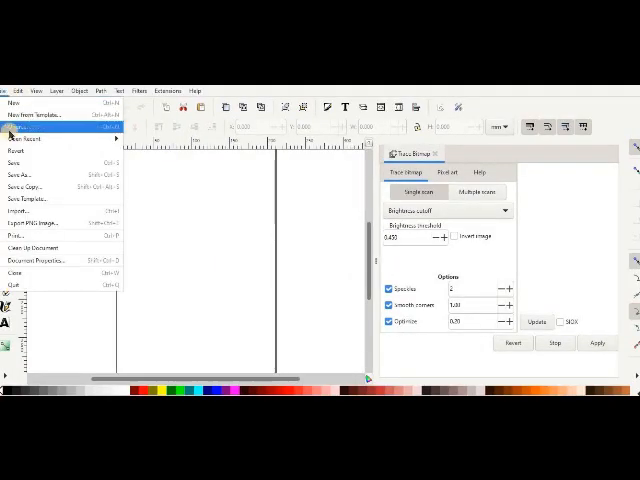
{"action": "left_click", "coordinate": [13, 115]}
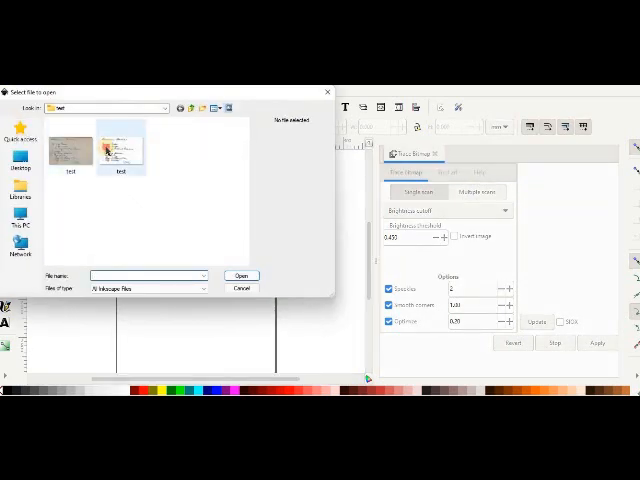
{"action": "left_click", "coordinate": [241, 276]}
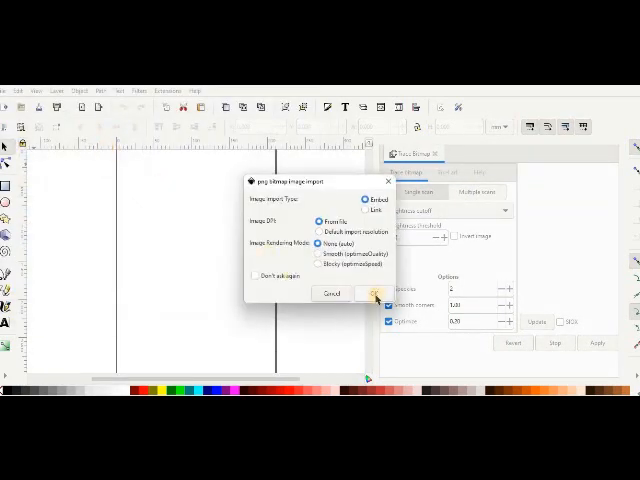
{"action": "left_click", "coordinate": [376, 293]}
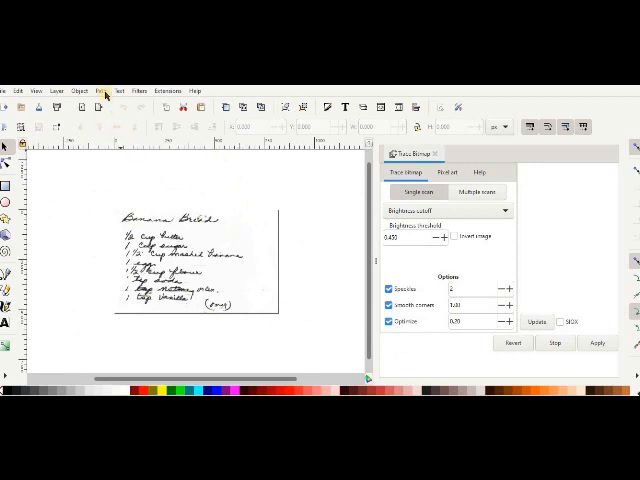
{"action": "left_click", "coordinate": [96, 88]}
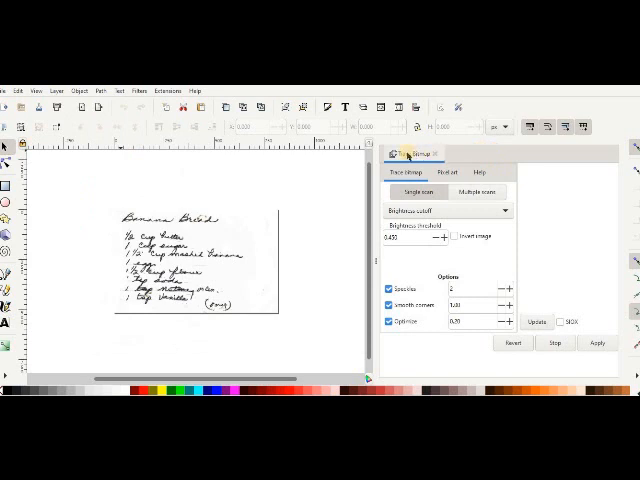
{"action": "mouse_move", "coordinate": [410, 152]}
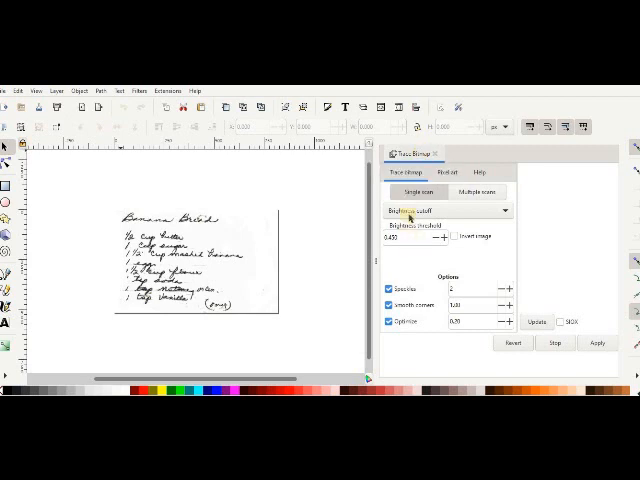
Trace the recipe with Centerline tracing (autotrace) and save it as an Inkscape SVG
{"action": "left_click", "coordinate": [455, 209]}
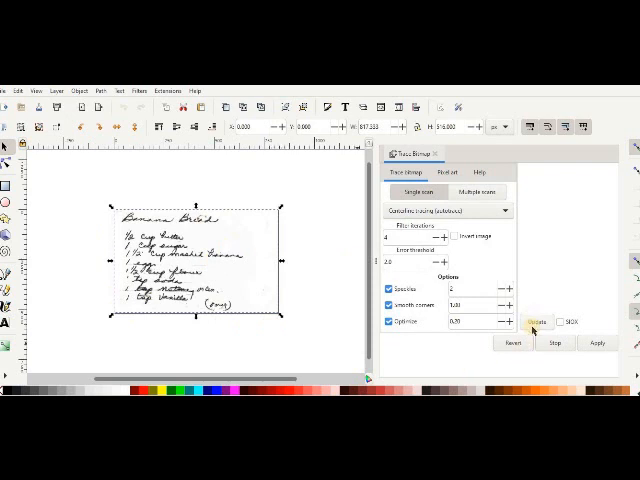
{"action": "left_click", "coordinate": [536, 321]}
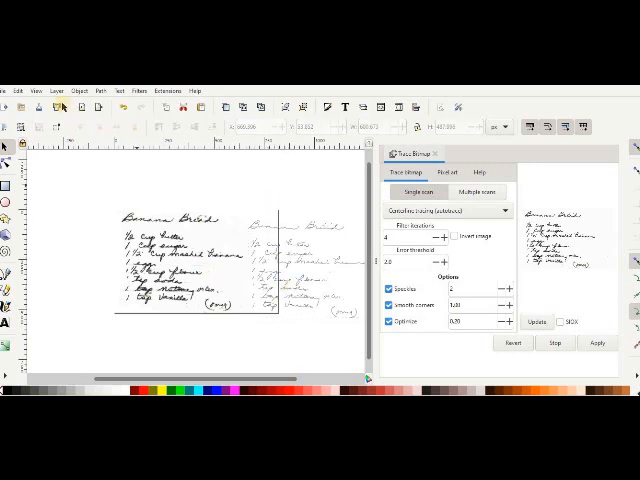
{"action": "left_click", "coordinate": [9, 89]}
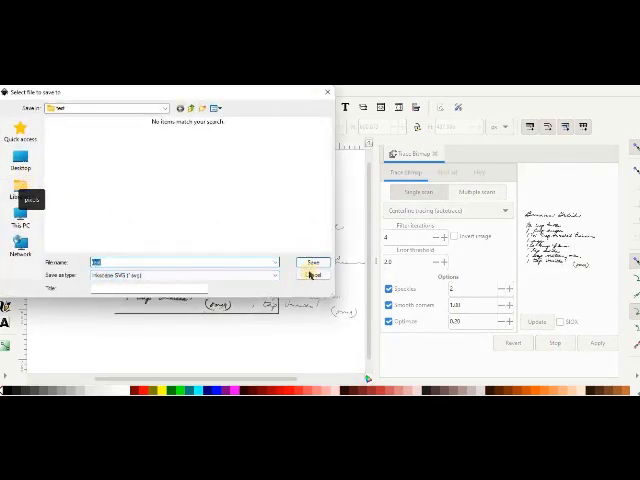
{"action": "left_click", "coordinate": [312, 264]}
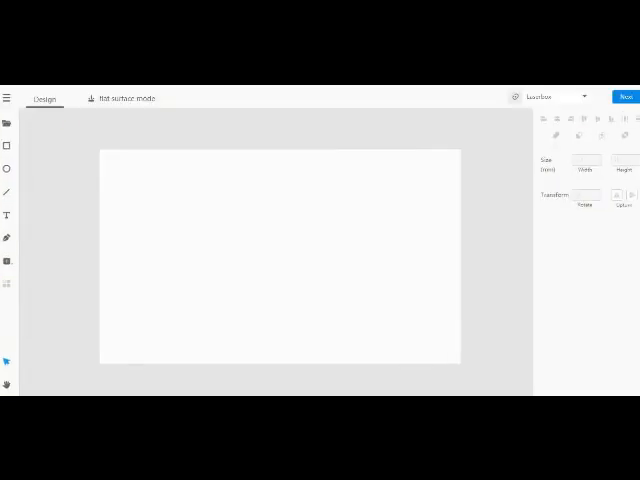
Import the test SVG into LaserBox, scale it to fit, and select it for engraving
{"action": "left_click", "coordinate": [8, 122]}
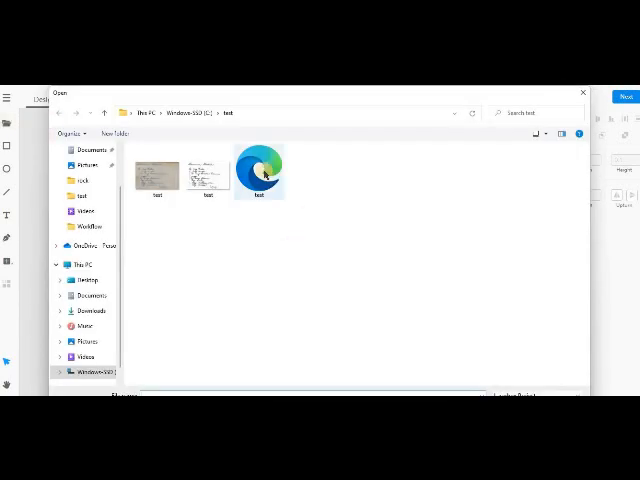
{"action": "double_click", "coordinate": [259, 163]}
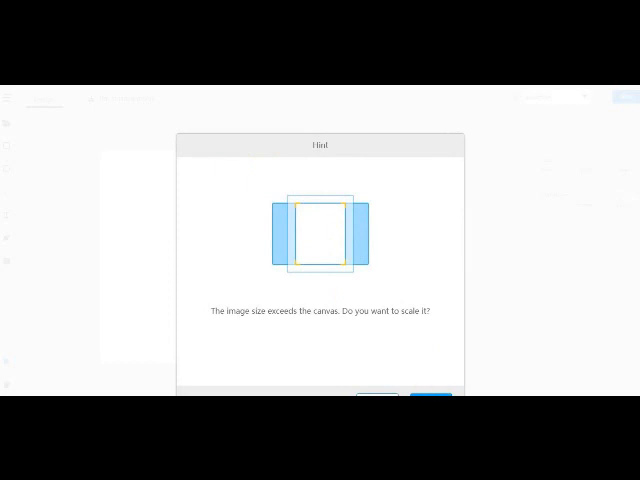
{"action": "left_click", "coordinate": [421, 397]}
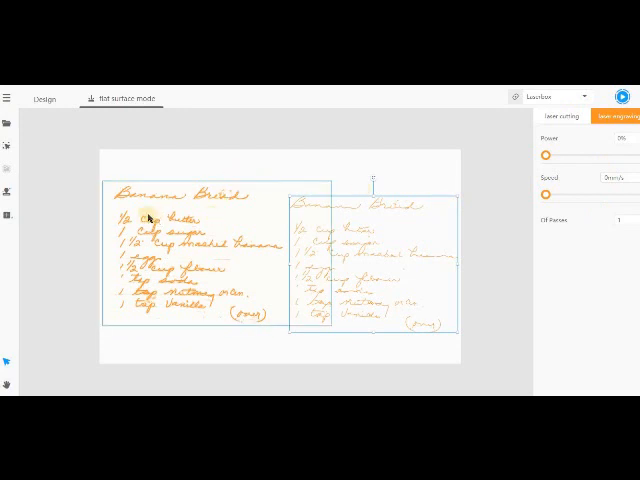
{"action": "left_click", "coordinate": [594, 120]}
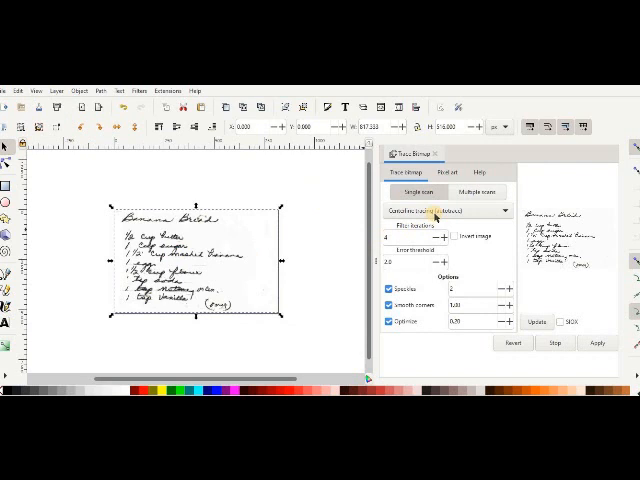
Retrace the recipe with Autotrace and save over the existing test SVG file
{"action": "left_click", "coordinate": [445, 210]}
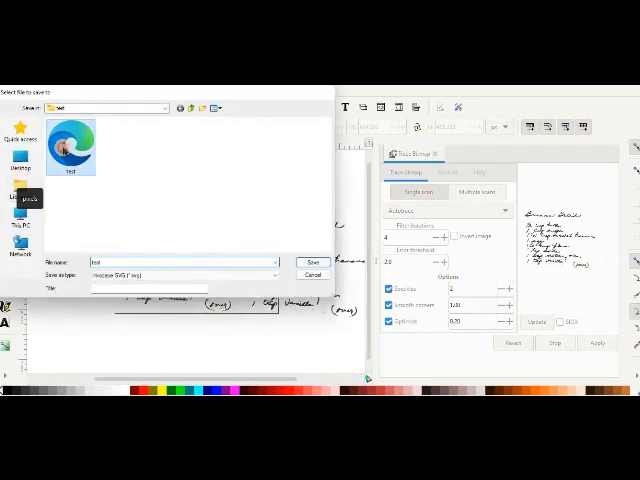
{"action": "left_click", "coordinate": [313, 263]}
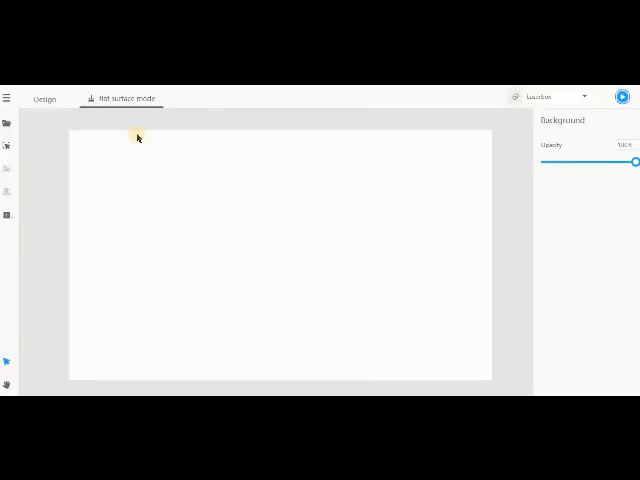
{"action": "mouse_move", "coordinate": [7, 124]}
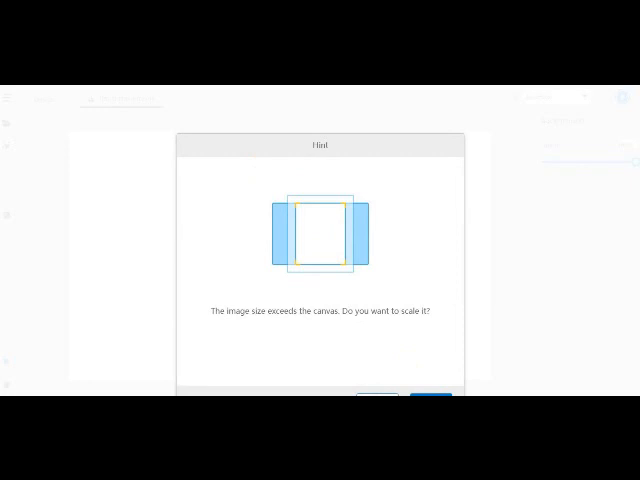
Confirm the oversize hint to scale the autotraced SVG onto the LaserBox canvas
{"action": "left_click", "coordinate": [424, 404]}
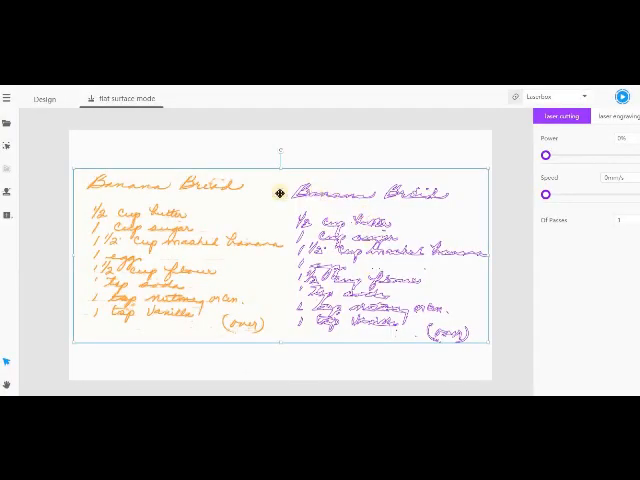
{"action": "mouse_move", "coordinate": [393, 302]}
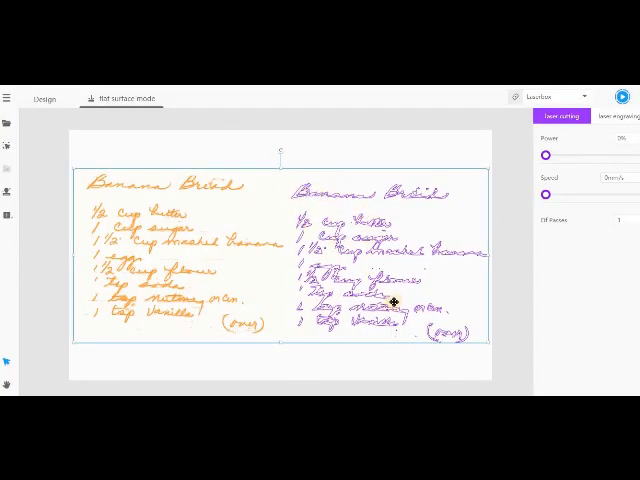